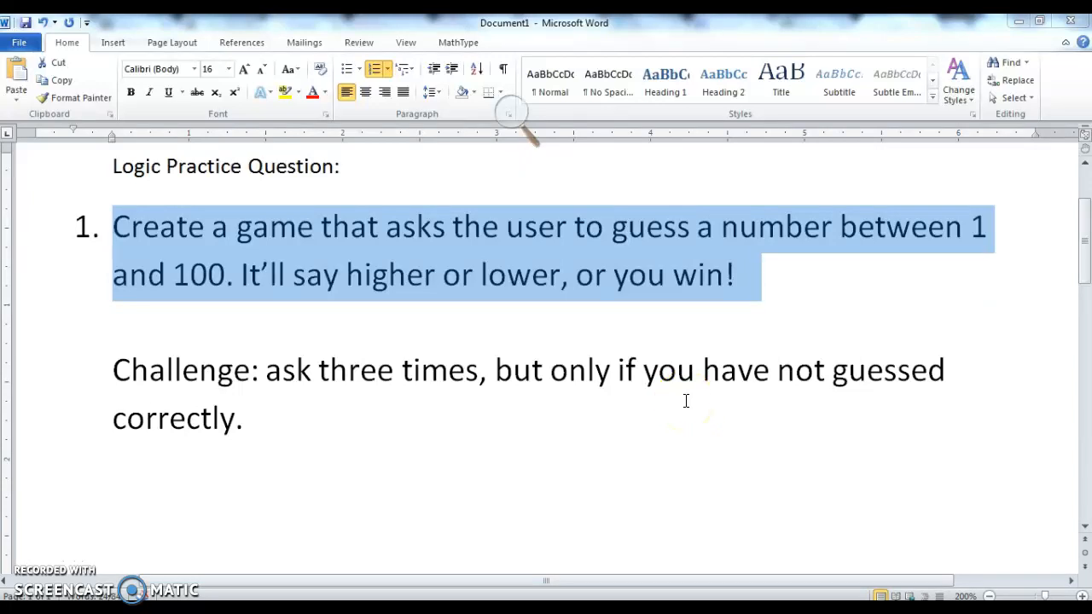
{"action": "mouse_move", "coordinate": [560, 350]}
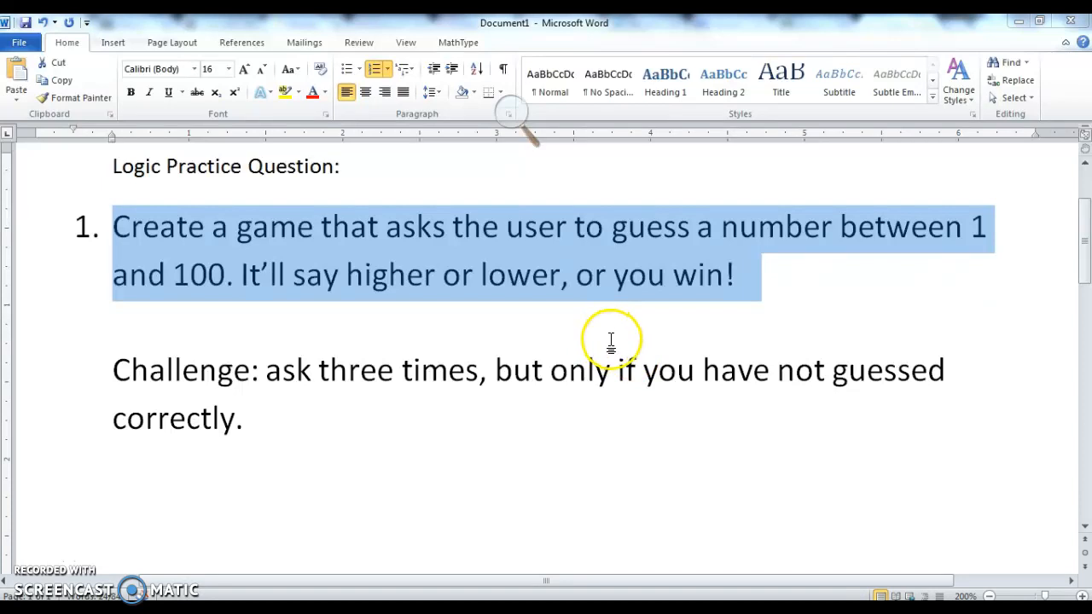
{"action": "mouse_move", "coordinate": [706, 535]}
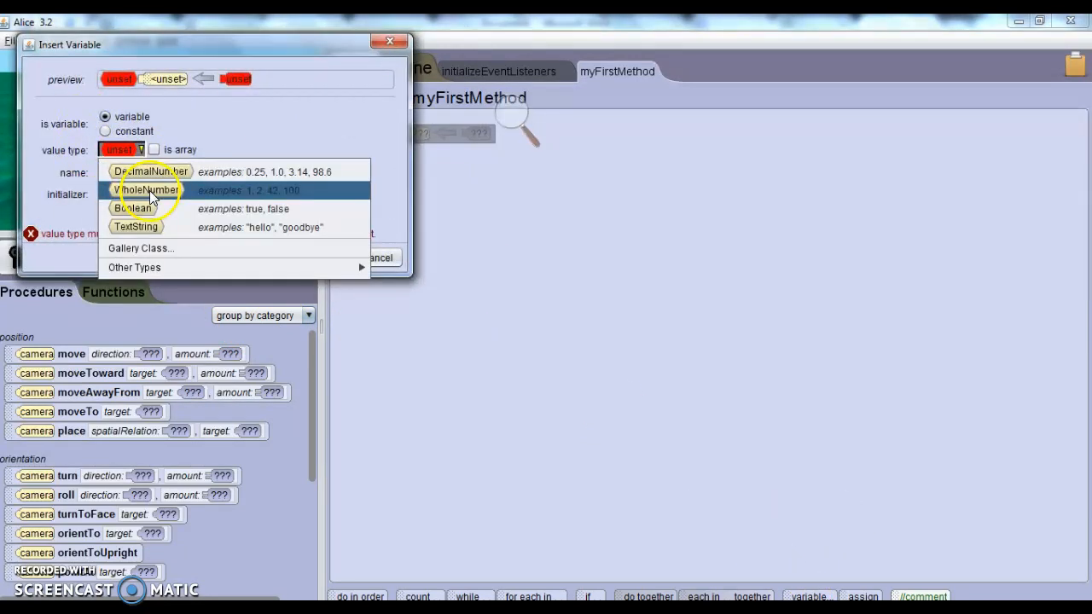
- Create a WholeNumber variable named guess with initializer 0
{"action": "left_click", "coordinate": [147, 189]}
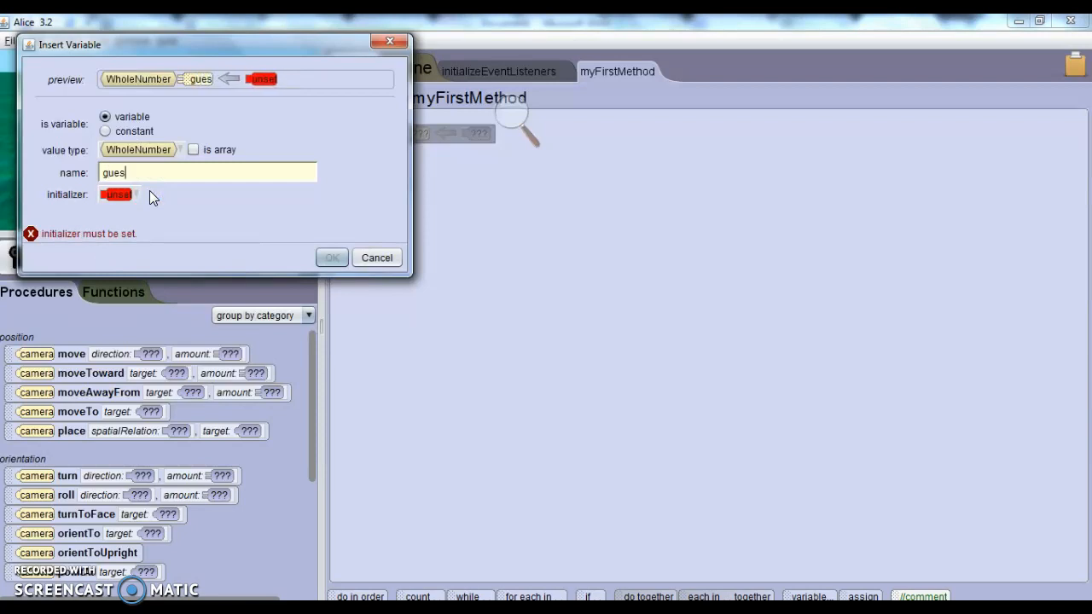
{"action": "left_click", "coordinate": [116, 195]}
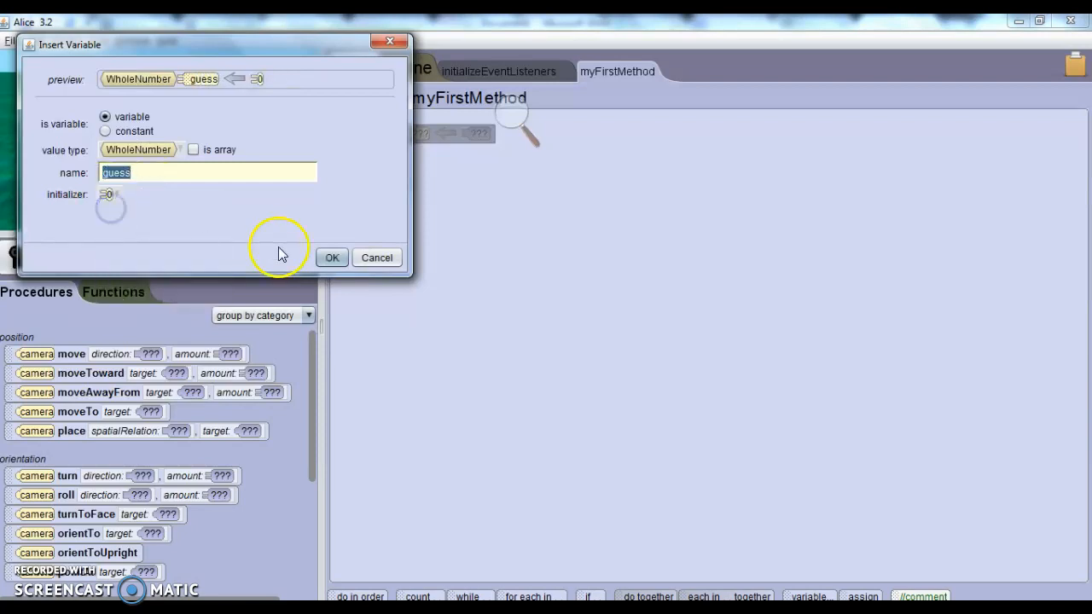
{"action": "left_click", "coordinate": [331, 256]}
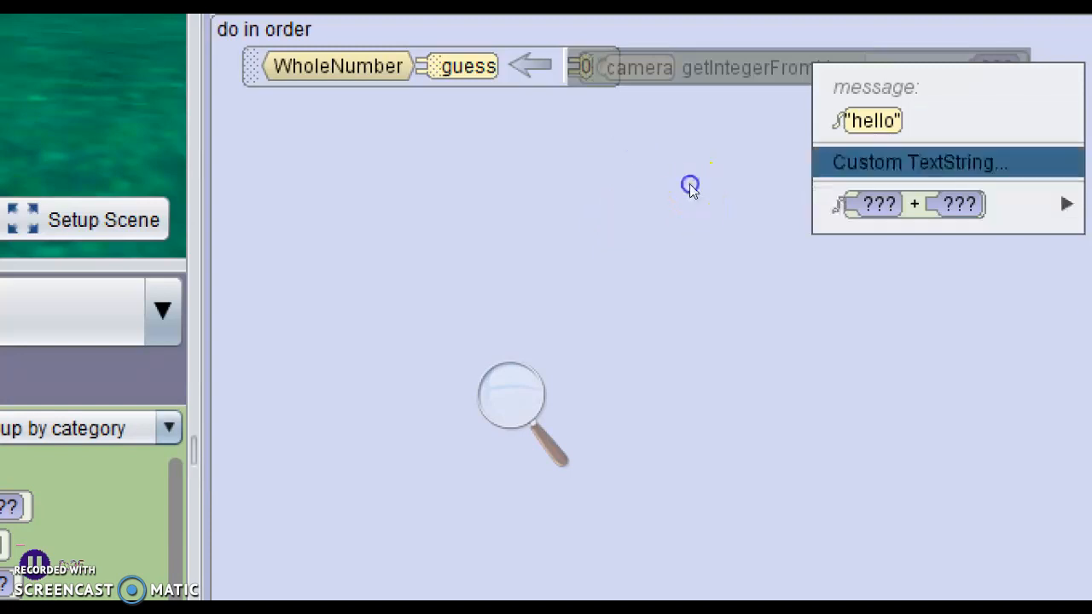
- Set guess to camera getIntegerFromUser with a custom prompt asking to guess a number
{"action": "left_click", "coordinate": [918, 162]}
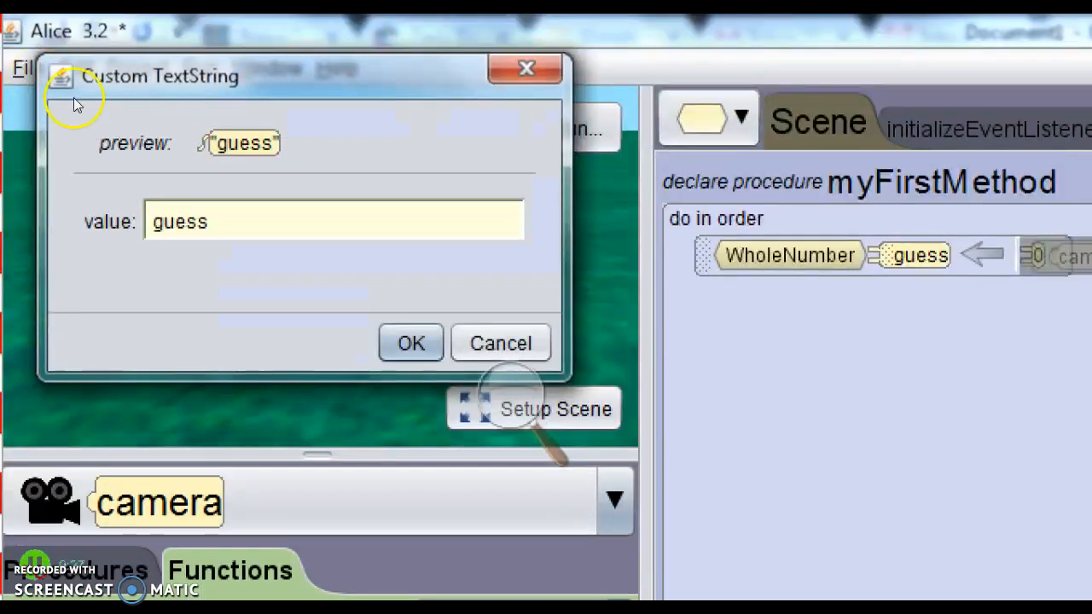
{"action": "type", "text": "a # f"}
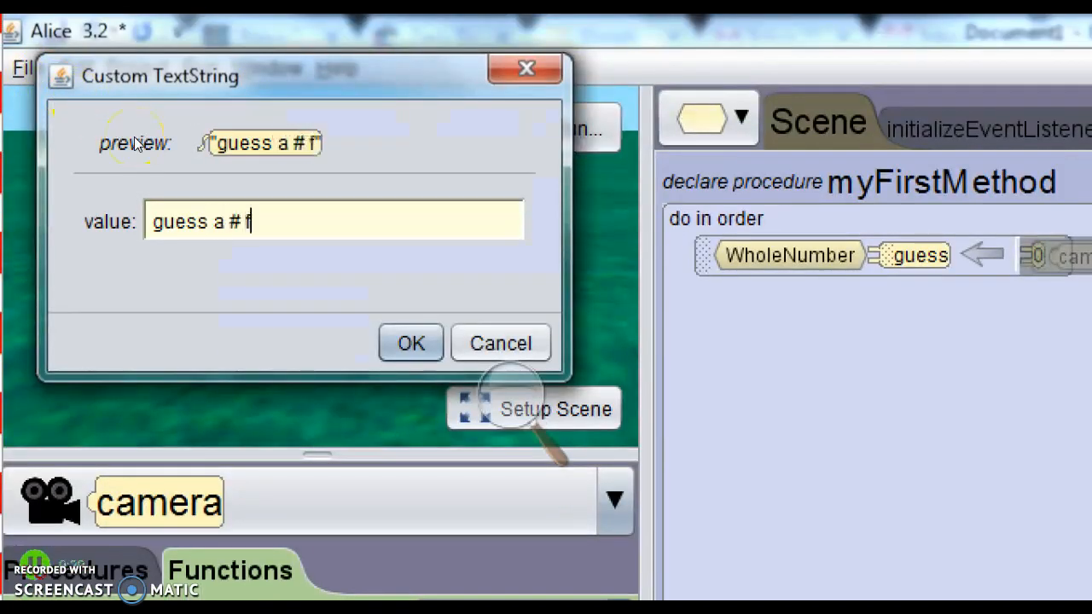
{"action": "left_click", "coordinate": [409, 343]}
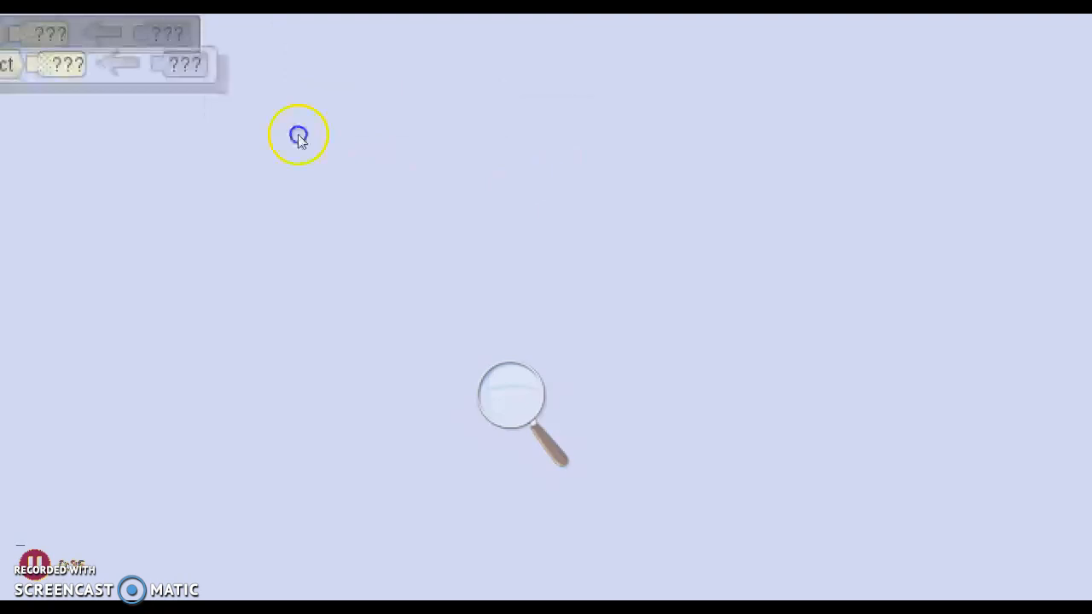
- Create WholeNumber variable randomNumber set to nextRandomIntegerFromAUpToAndIncludingB with 1 and 100
{"action": "left_click", "coordinate": [245, 166]}
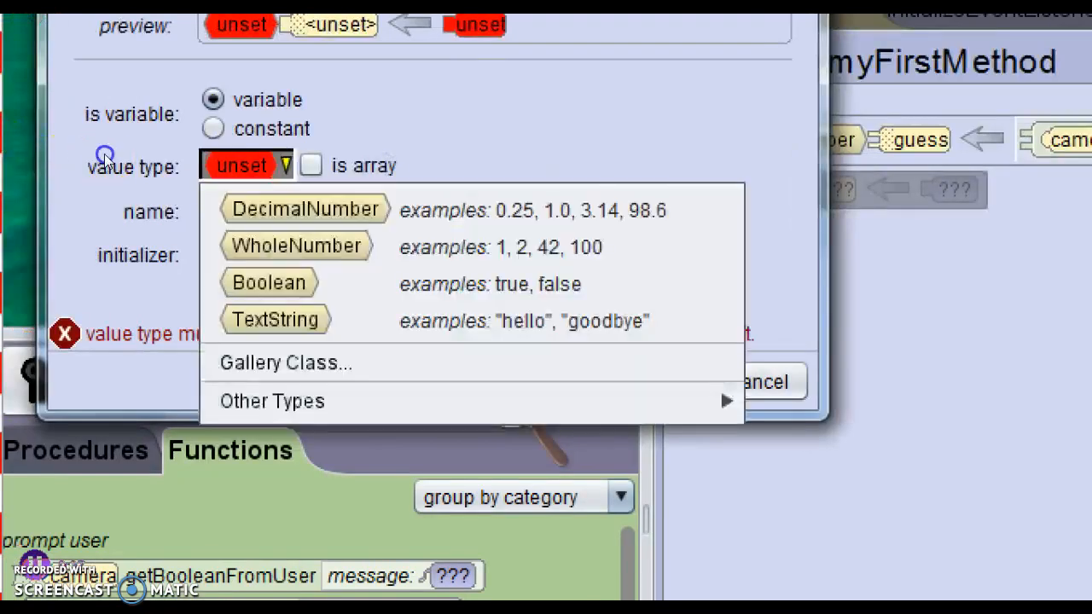
{"action": "left_click", "coordinate": [294, 245]}
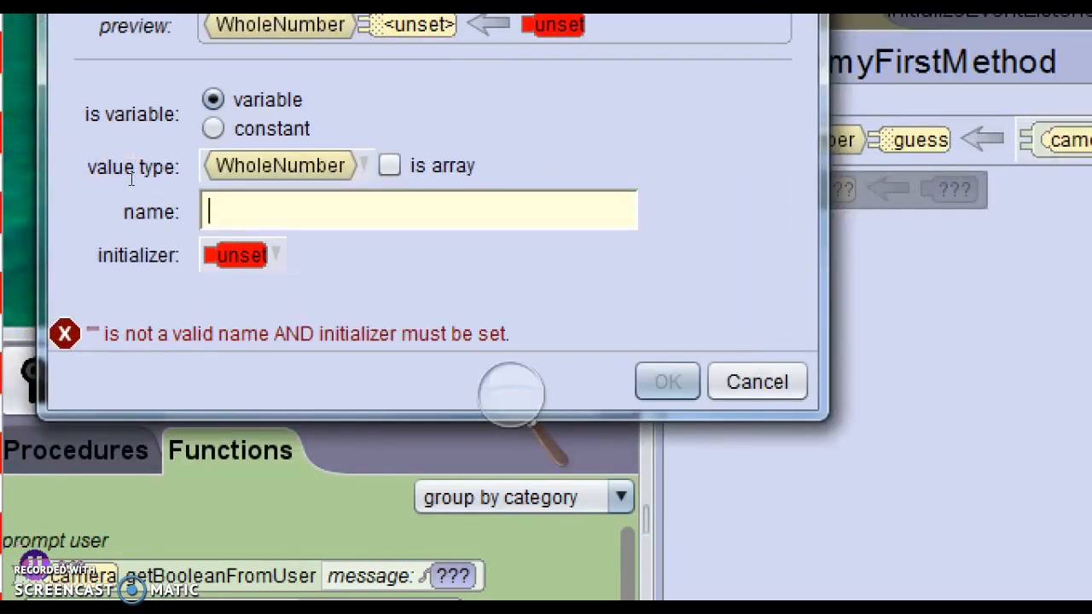
{"action": "type", "text": "randomNumber"}
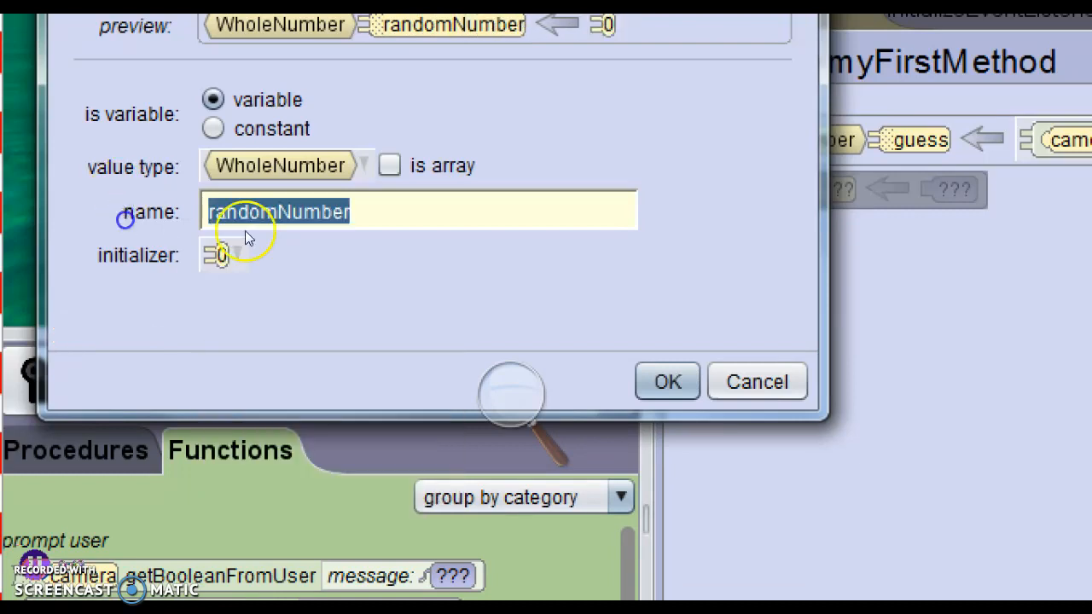
{"action": "left_click", "coordinate": [667, 382]}
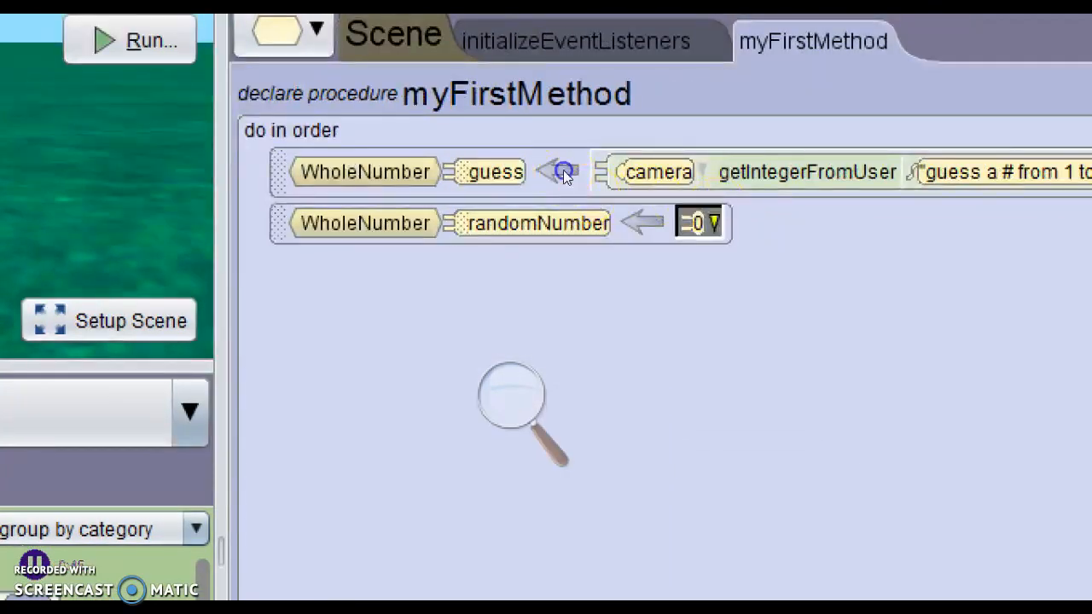
{"action": "left_click", "coordinate": [713, 222]}
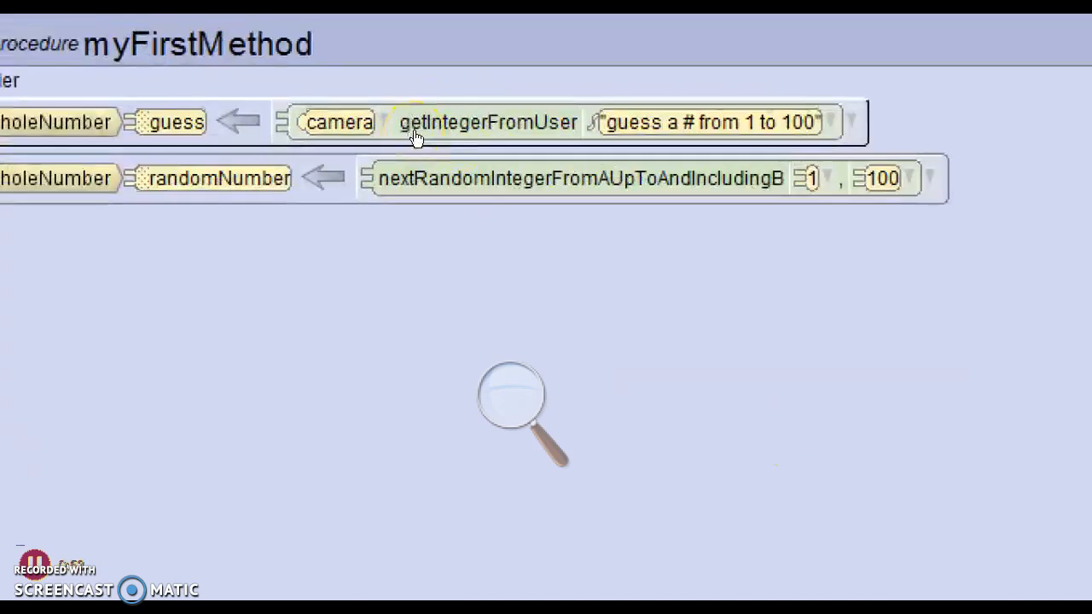
{"action": "mouse_move", "coordinate": [498, 169]}
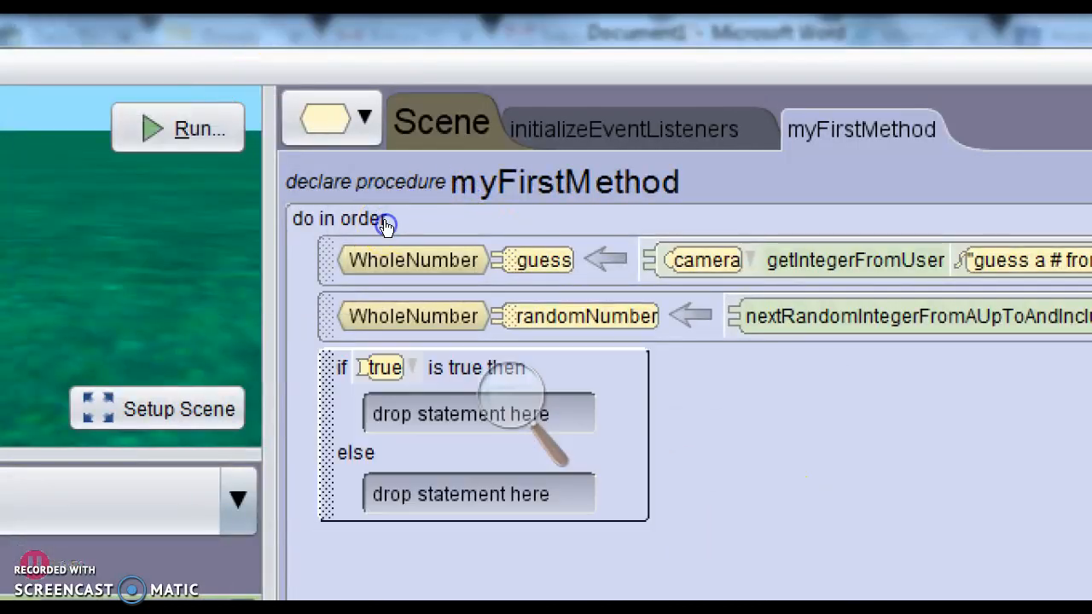
- Set the if condition via Relational (WholeNumber) to guess == randomNumber
{"action": "left_click", "coordinate": [410, 367]}
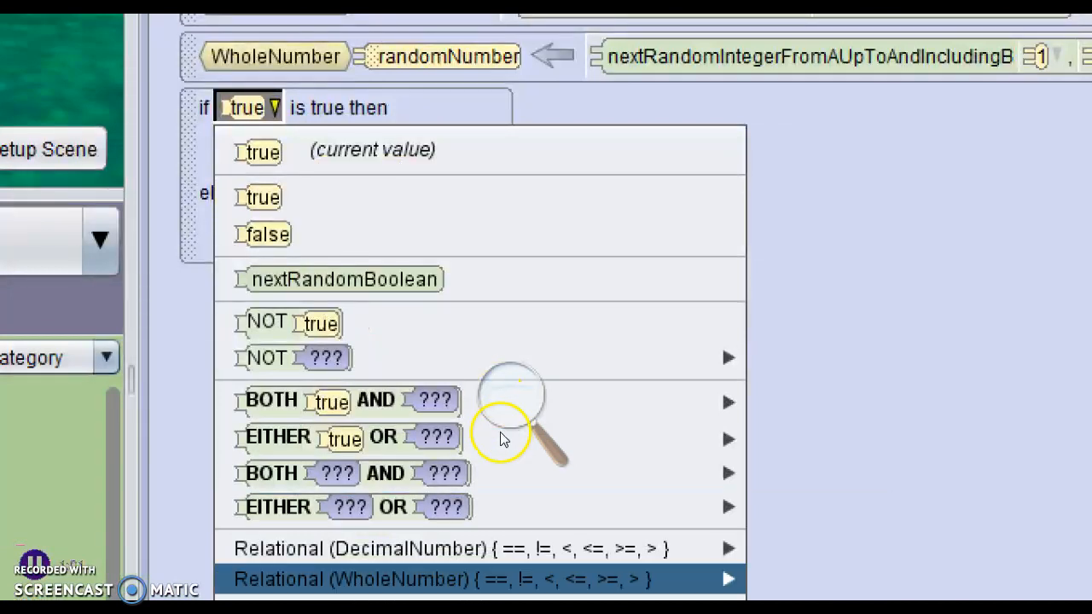
{"action": "scroll", "scroll_direction": "down", "scroll_amount": 3}
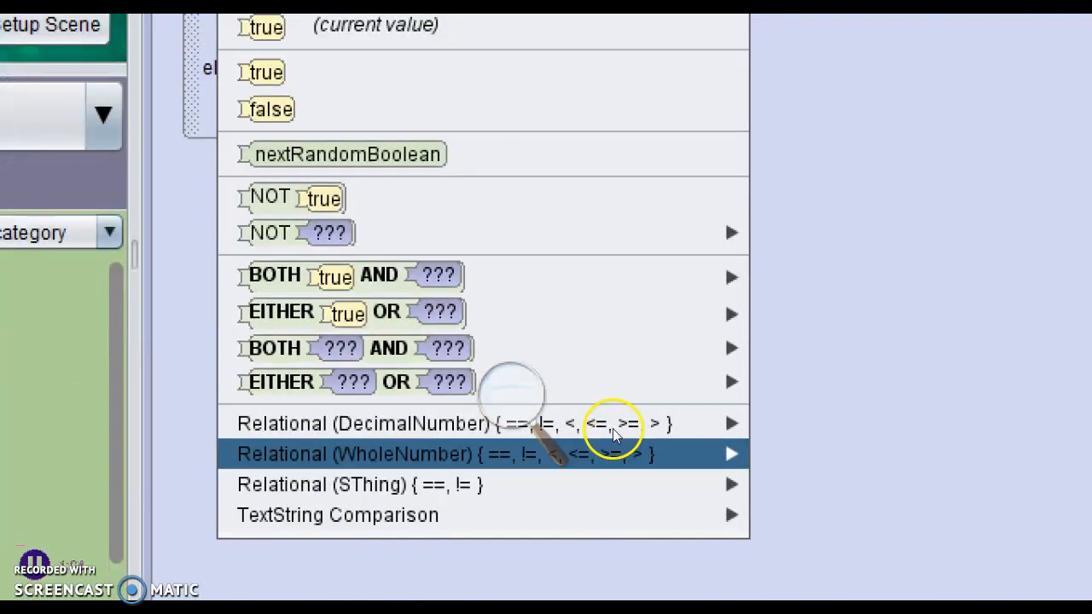
{"action": "left_click", "coordinate": [730, 454]}
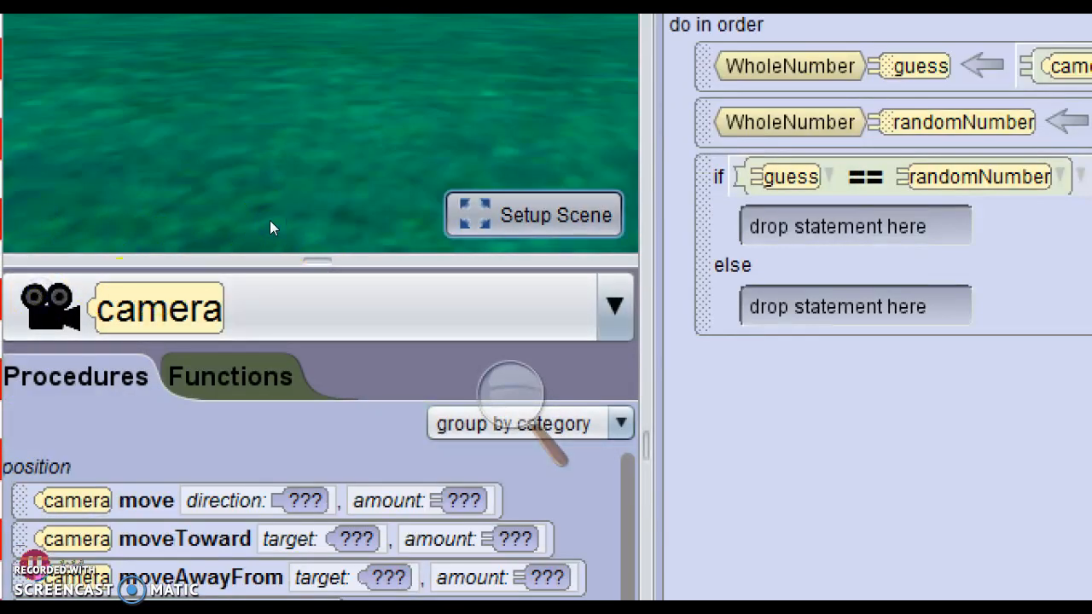
{"action": "mouse_move", "coordinate": [322, 215]}
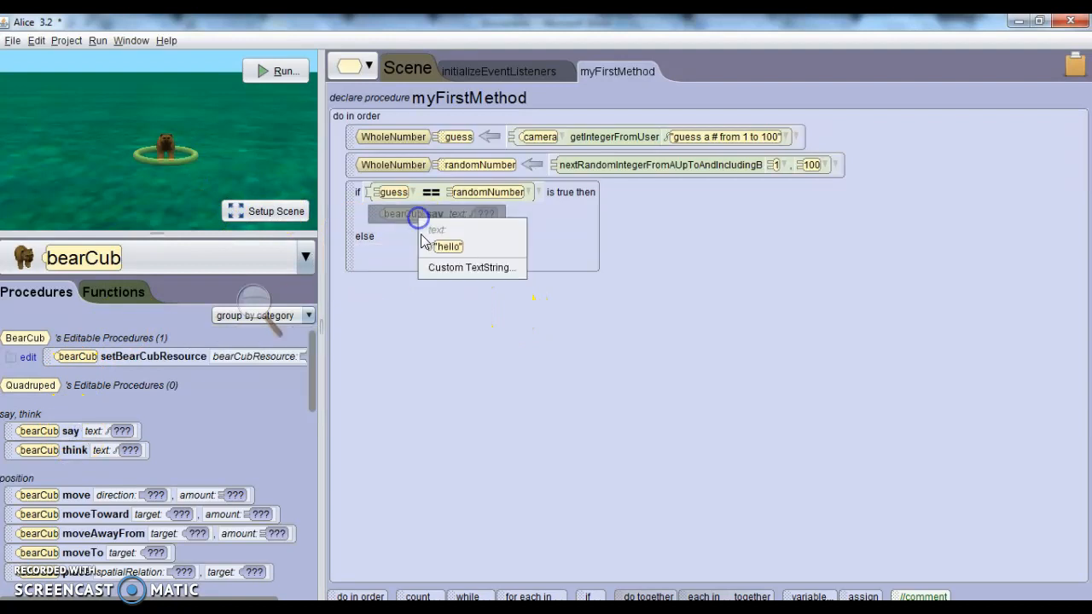
- Have bearCub say the custom text "you win!" in the if branch
{"action": "left_click", "coordinate": [471, 267]}
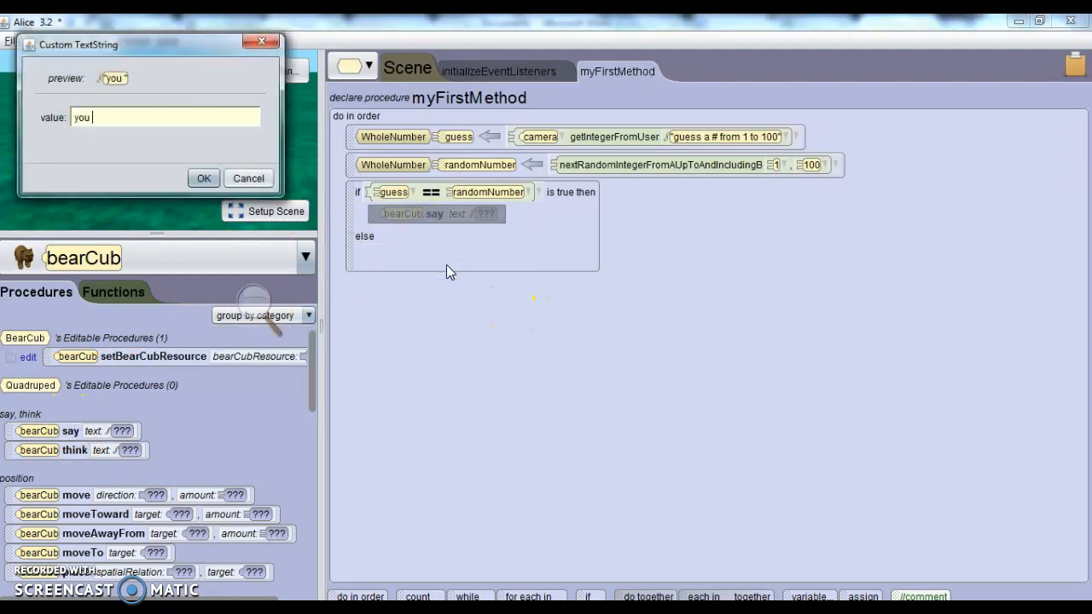
{"action": "left_click", "coordinate": [203, 179]}
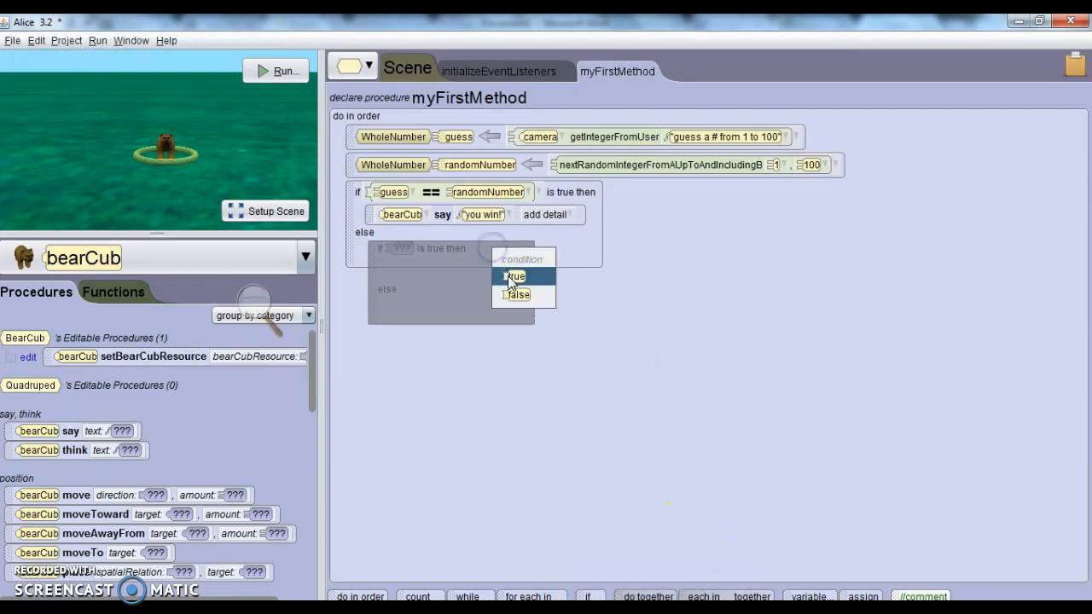
- Nest an if checking guess > randomNumber with bearCub saying "Too High!"
{"action": "left_click", "coordinate": [515, 276]}
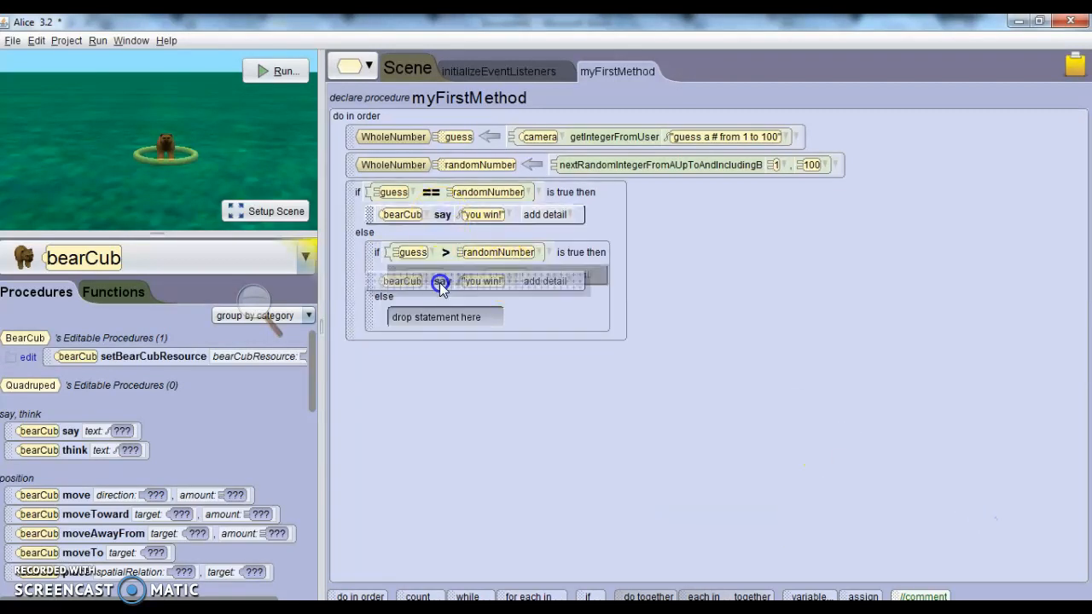
{"action": "left_click", "coordinate": [483, 280]}
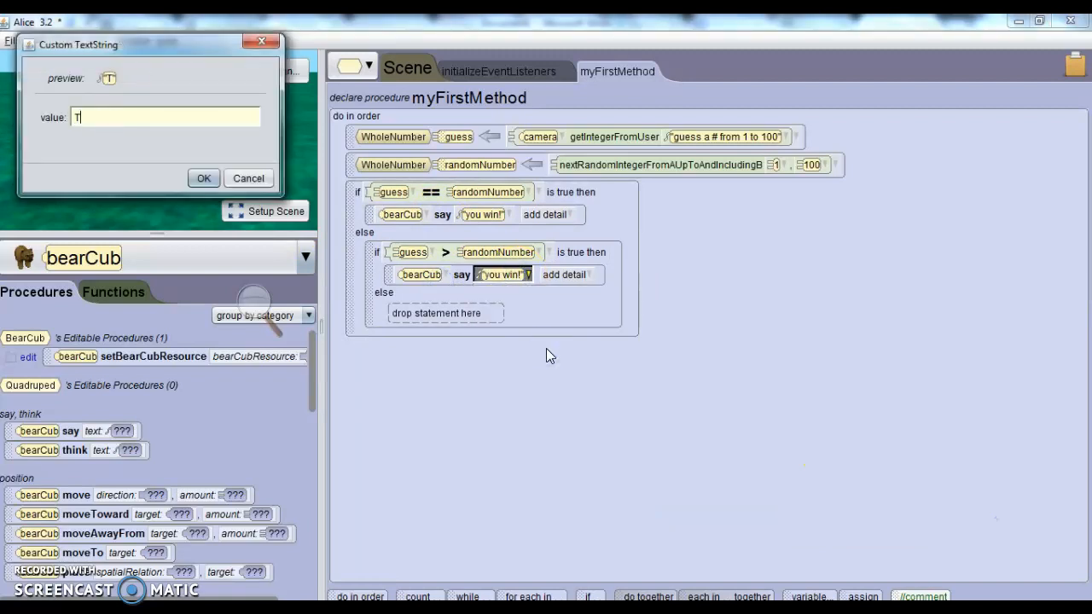
{"action": "left_click", "coordinate": [203, 179]}
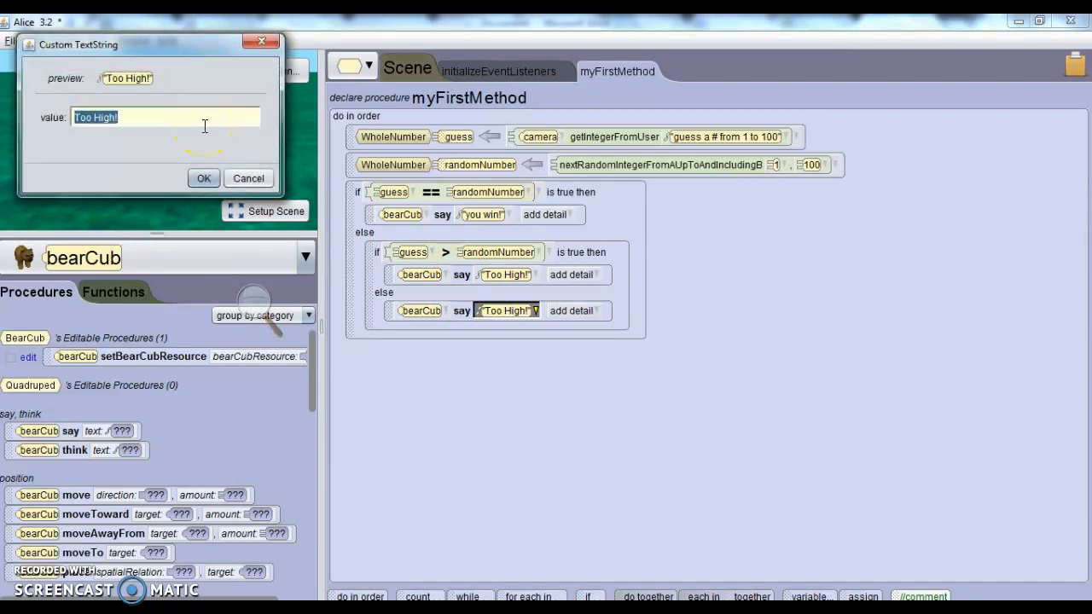
- In the nested else, have bearCub say "Too low!"
{"action": "type", "text": "Too lows"}
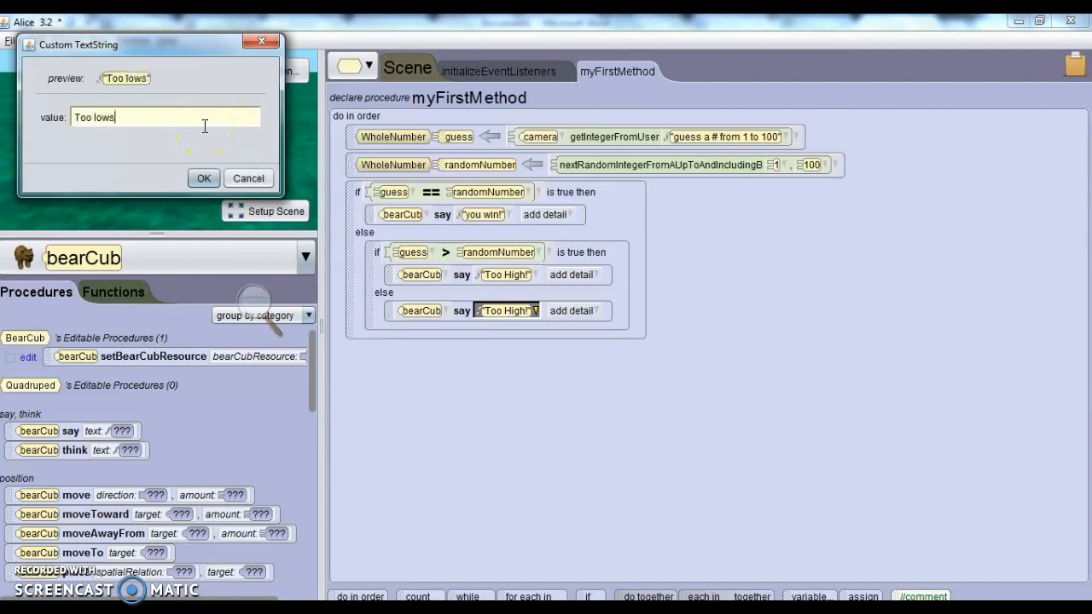
{"action": "left_click", "coordinate": [203, 179]}
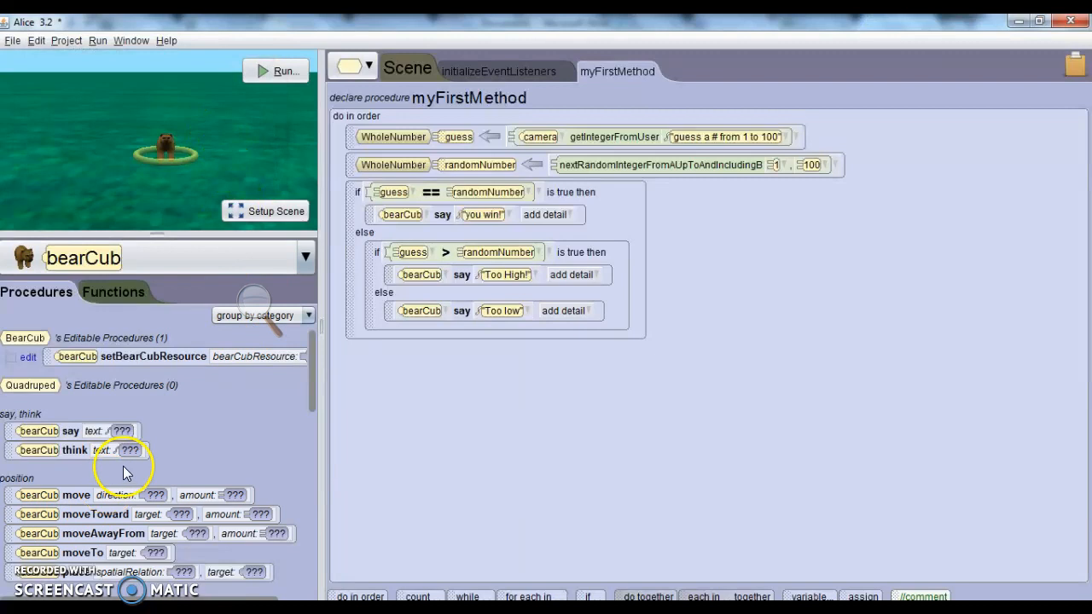
{"action": "mouse_move", "coordinate": [43, 571]}
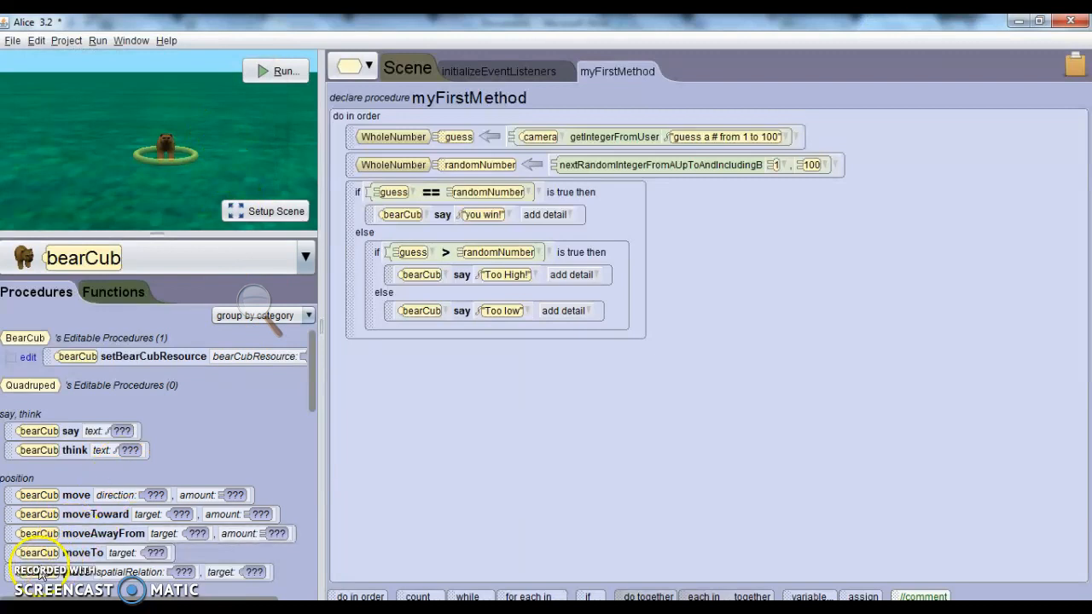